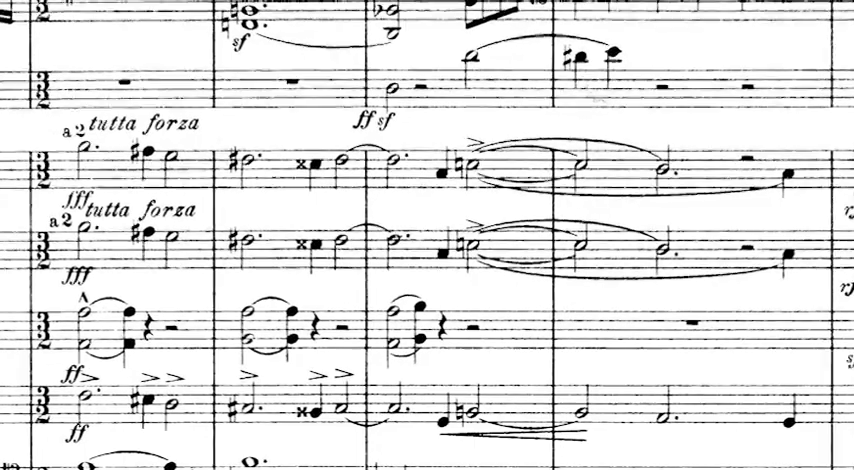
scroll(down, 3)
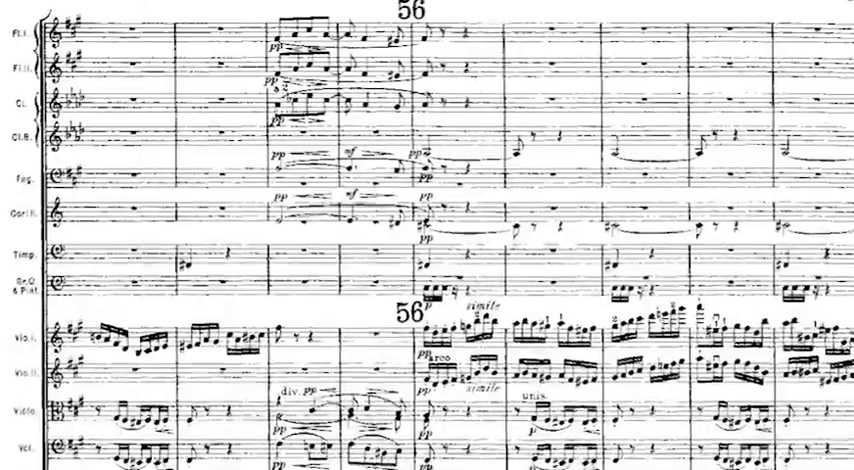
scroll(down, 3)
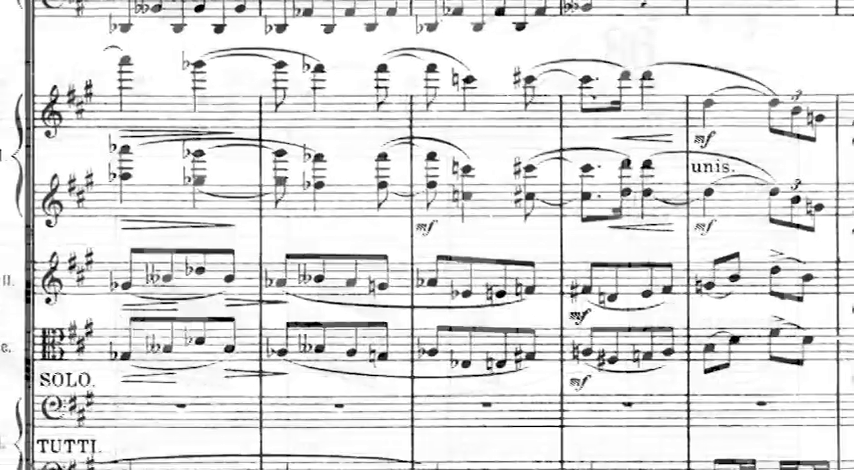
scroll(down, 3)
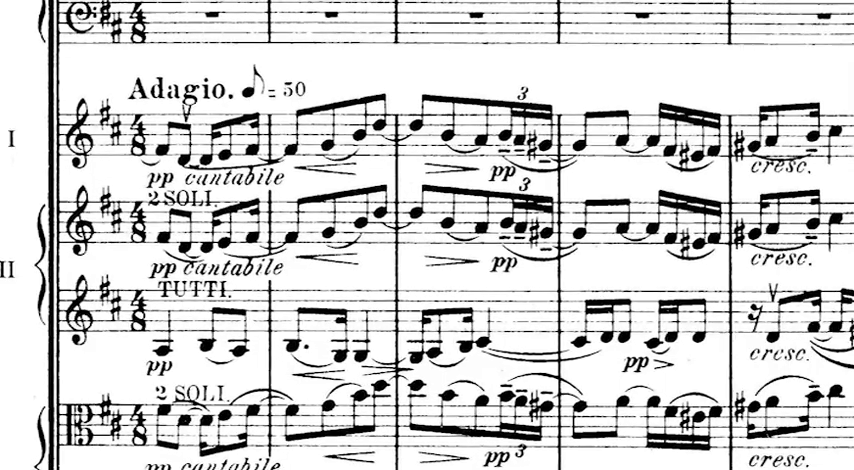
scroll(down, 3)
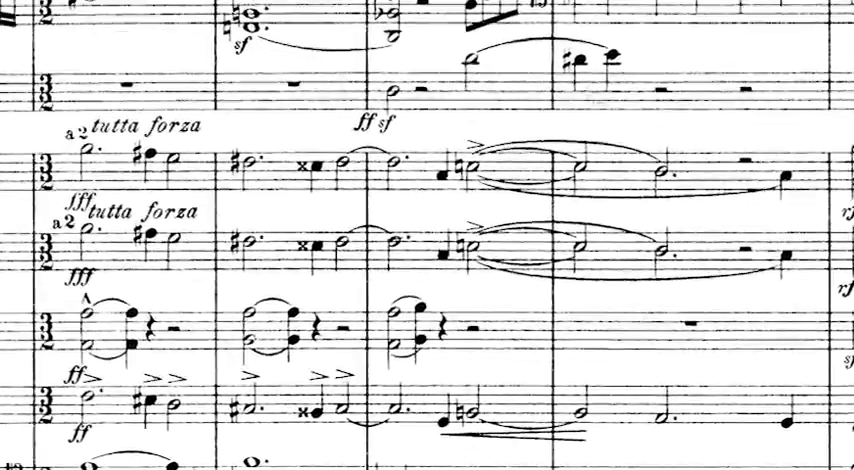
scroll(down, 3)
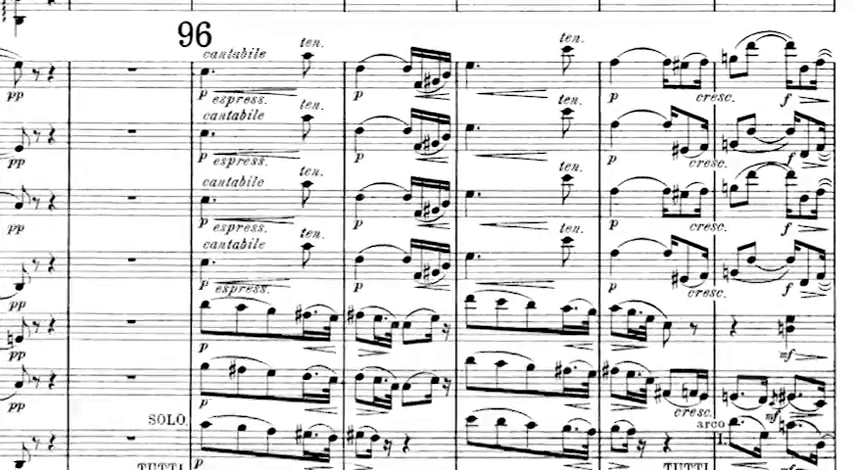
scroll(down, 3)
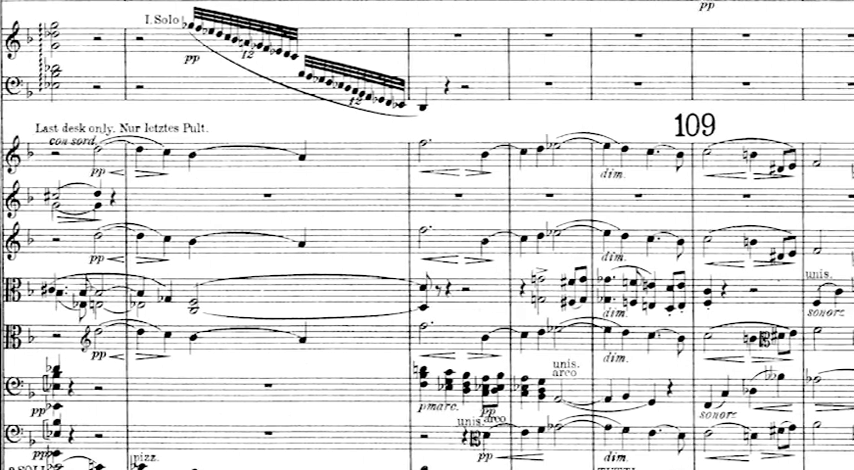
scroll(down, 3)
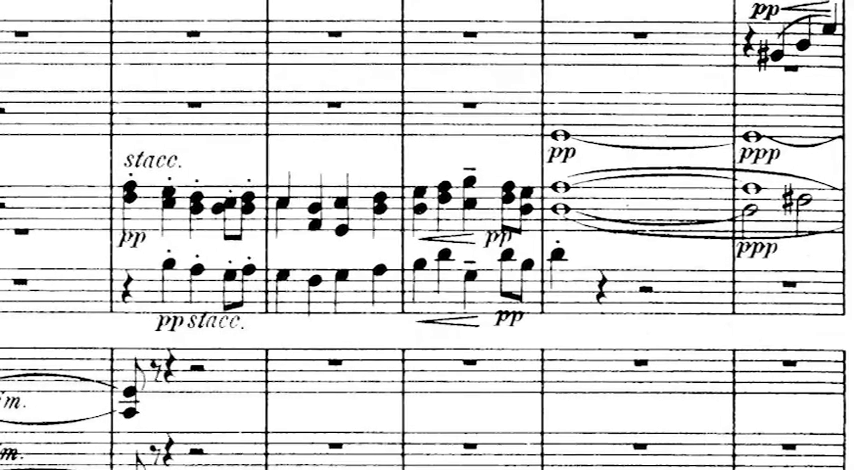
scroll(down, 3)
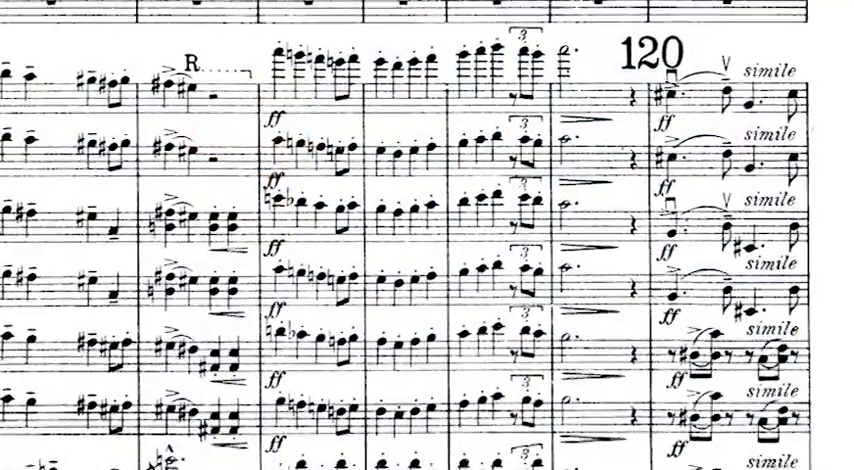